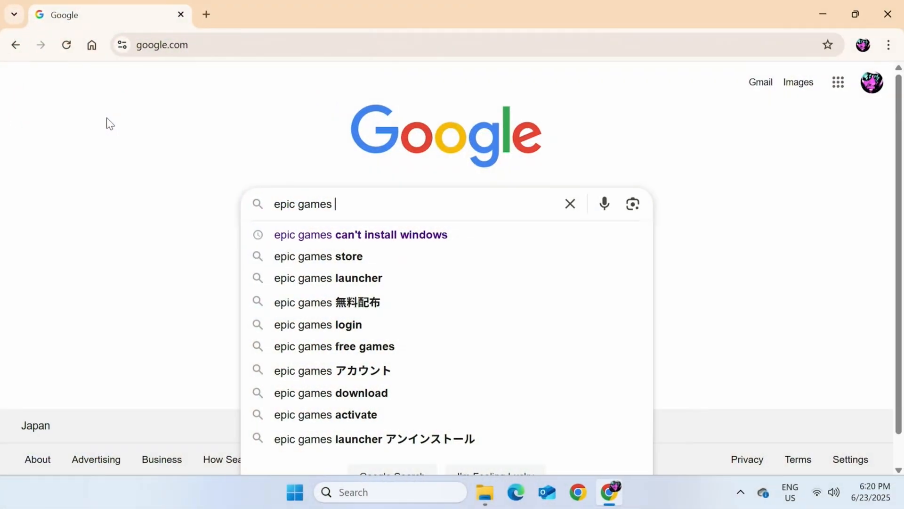
# Search 'install', open the Epic Games Launcher download page, and save the installer to Downloads
pyautogui.write('install')
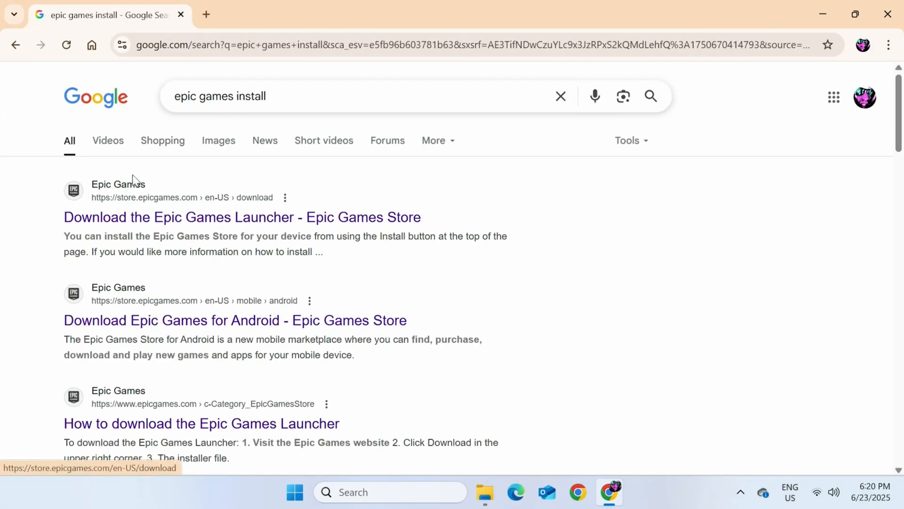
pyautogui.click(241, 217)
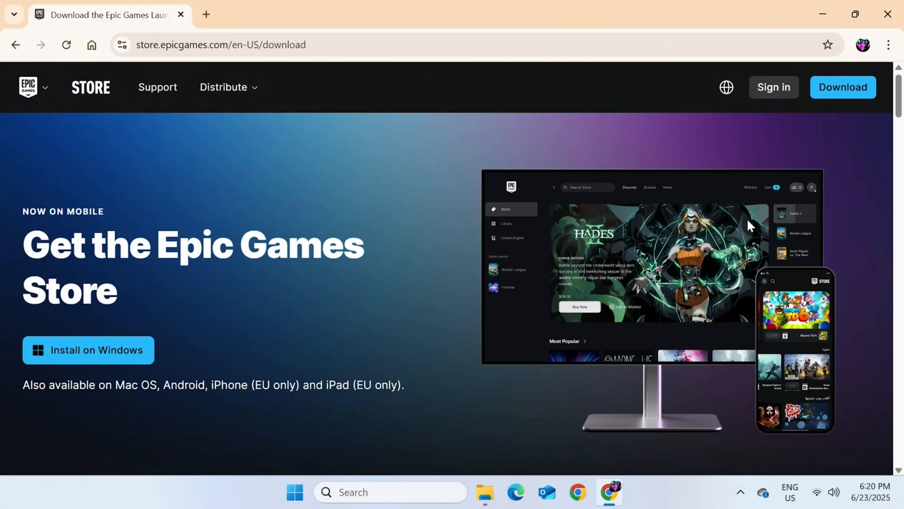
pyautogui.click(843, 87)
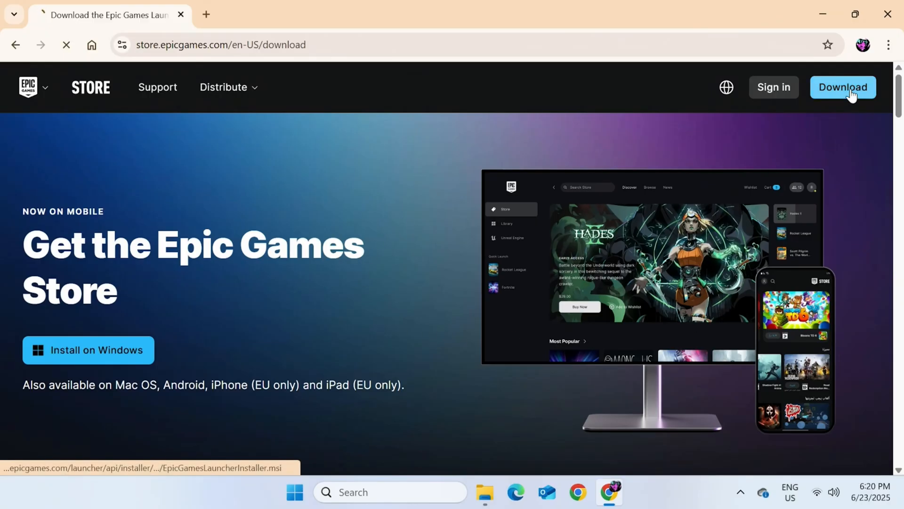
pyautogui.click(842, 87)
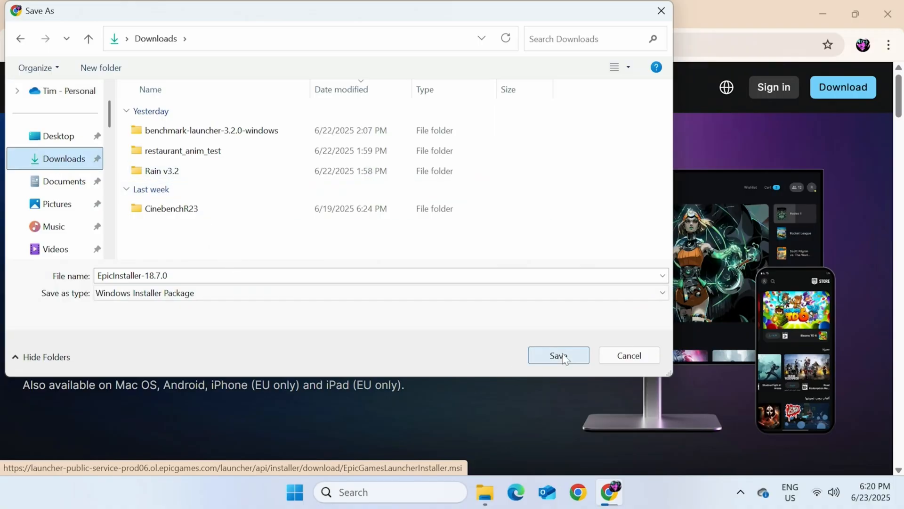
pyautogui.click(558, 355)
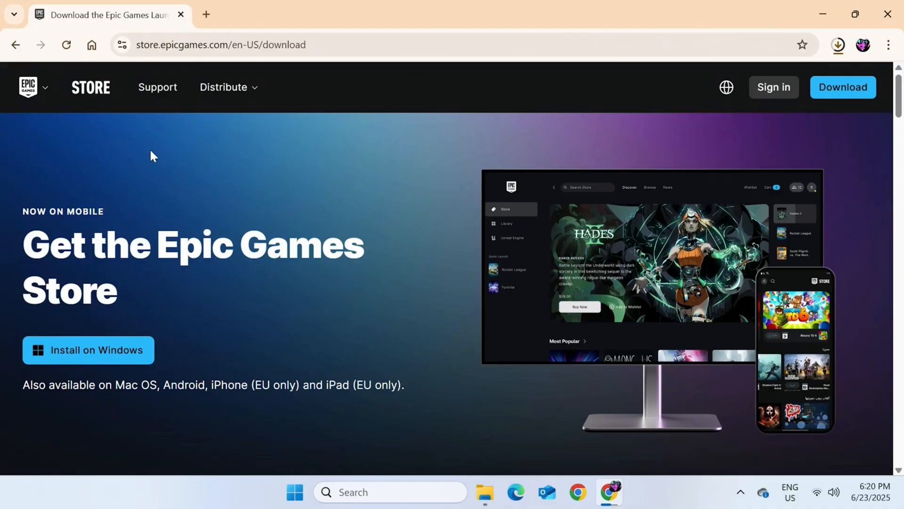
# Search Windows for 'task' and open Task Manager from Best match
pyautogui.click(843, 87)
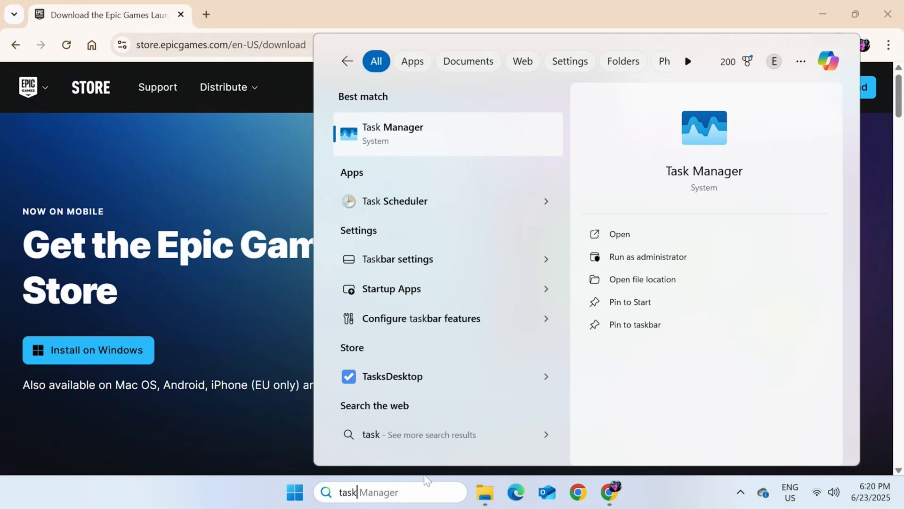
pyautogui.moveTo(412, 139)
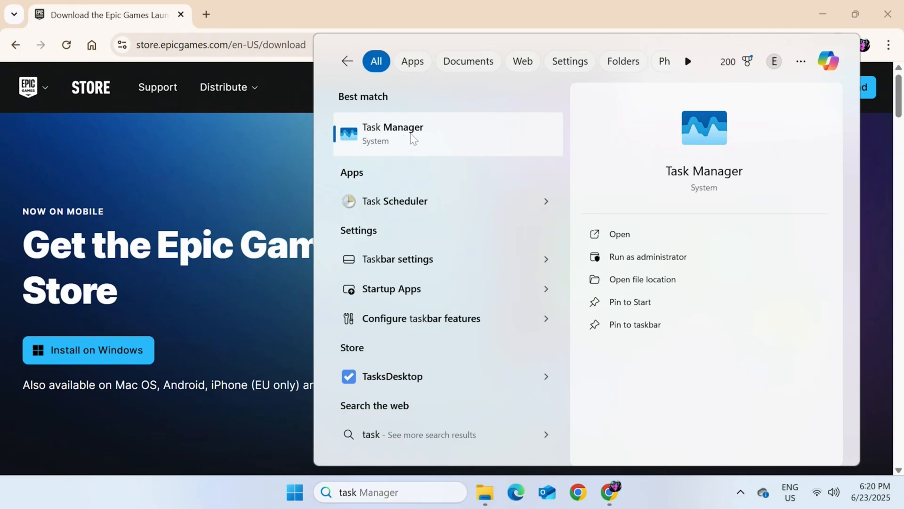
pyautogui.click(393, 133)
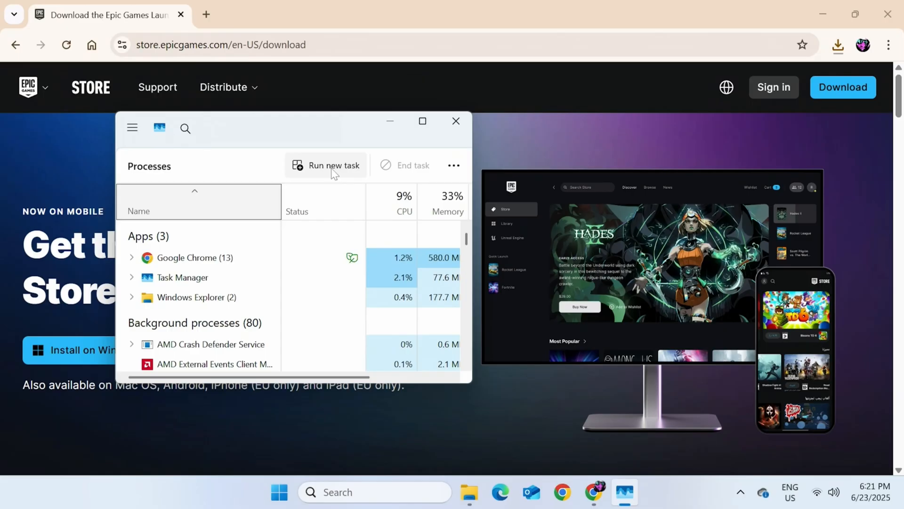
# Run EpicInstaller-18.7.0 from Downloads, with All files shown, as an administrator task
pyautogui.click(332, 165)
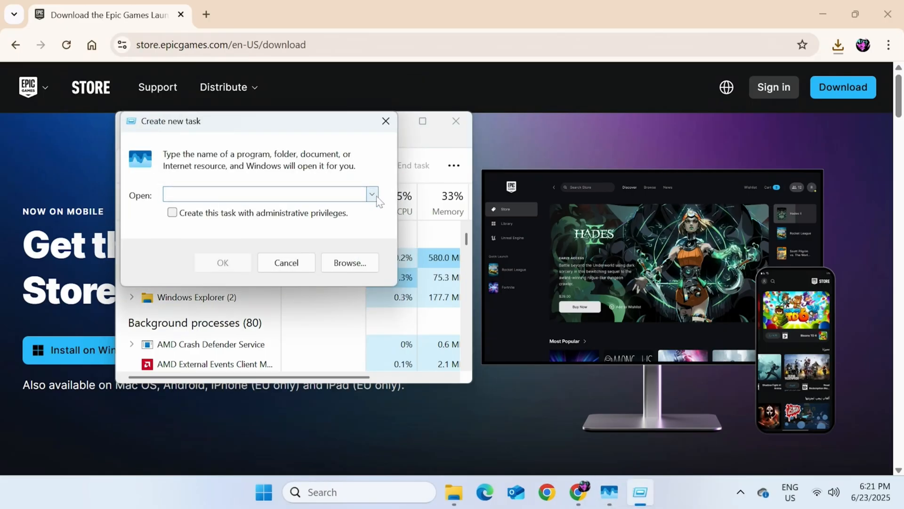
pyautogui.click(349, 262)
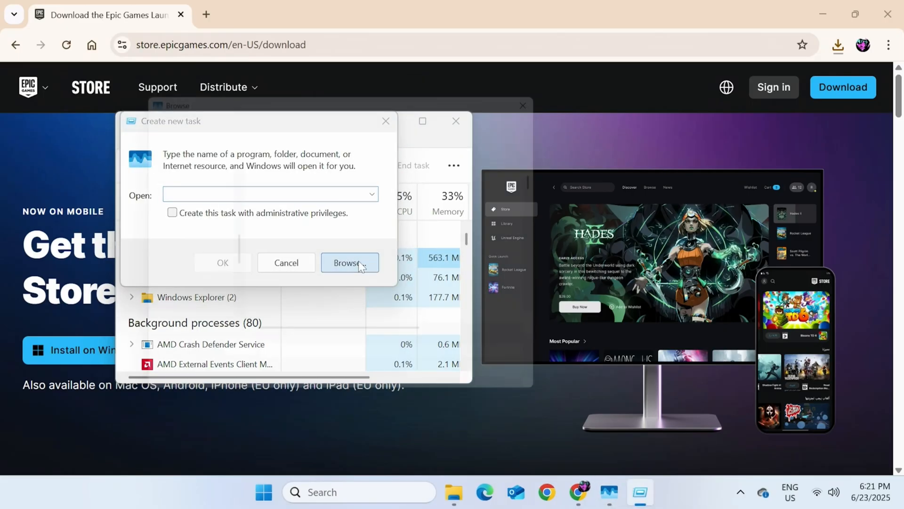
pyautogui.click(349, 262)
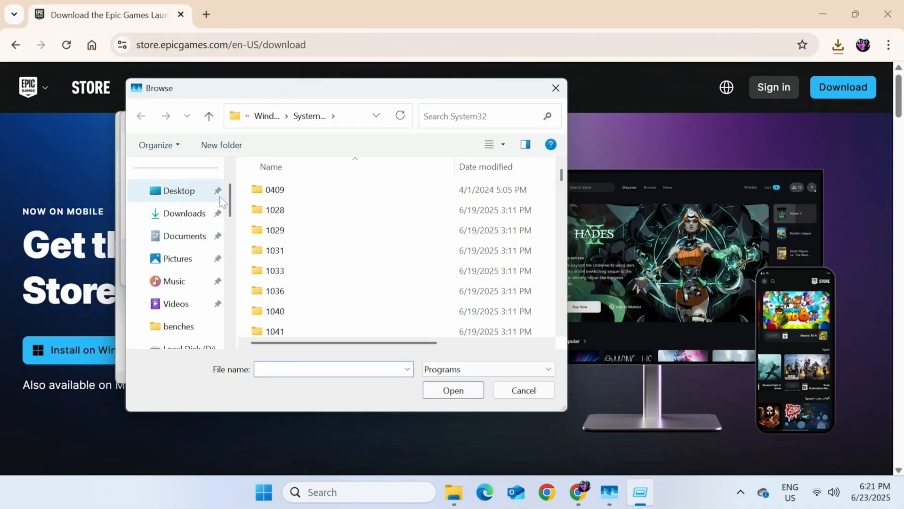
pyautogui.click(185, 213)
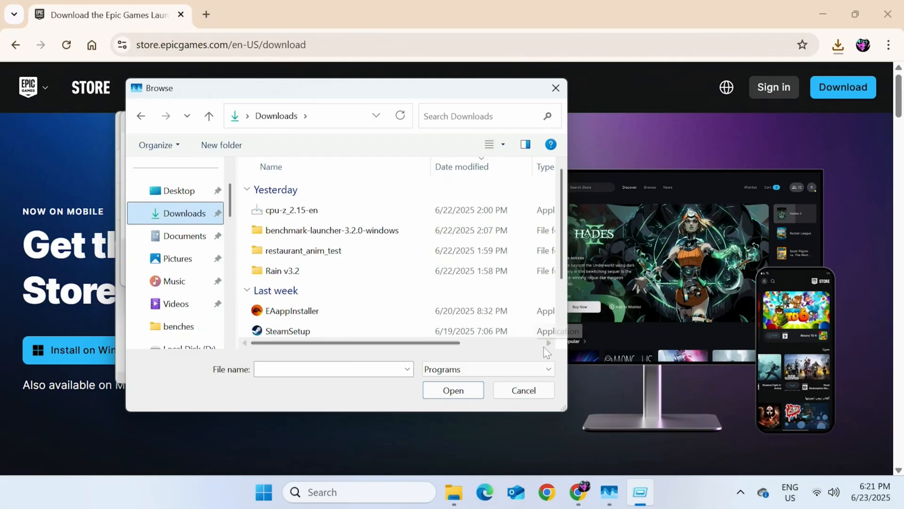
pyautogui.click(487, 369)
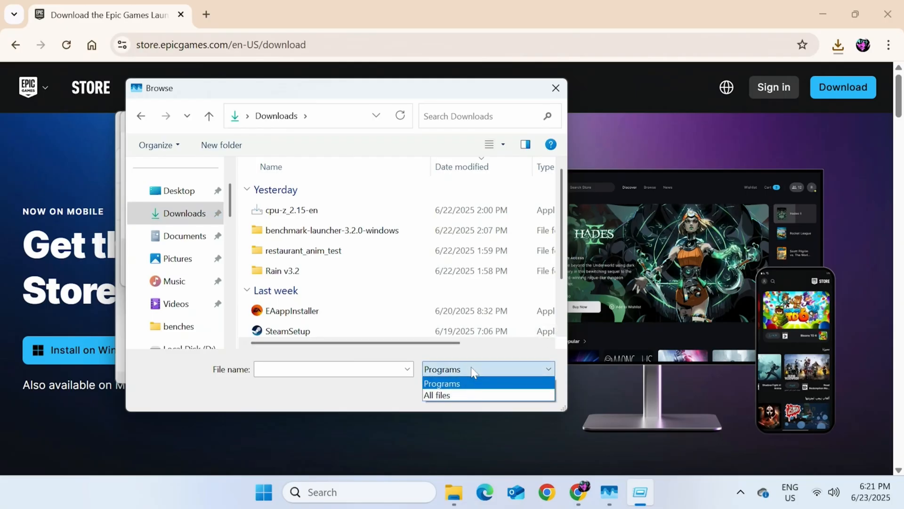
pyautogui.click(439, 396)
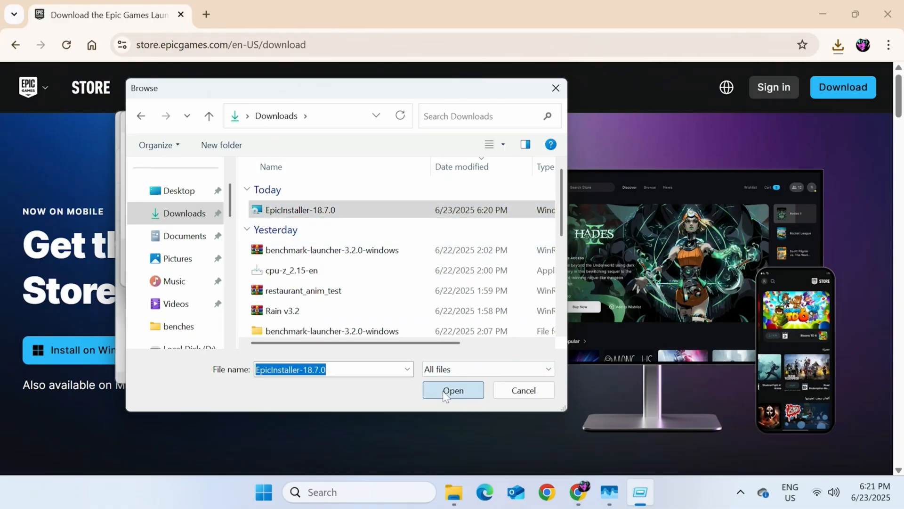
pyautogui.click(453, 391)
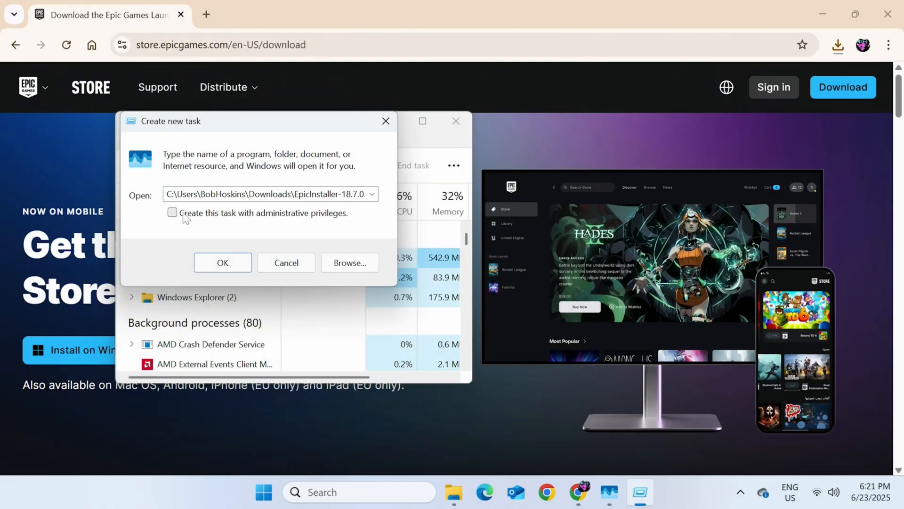
pyautogui.click(172, 213)
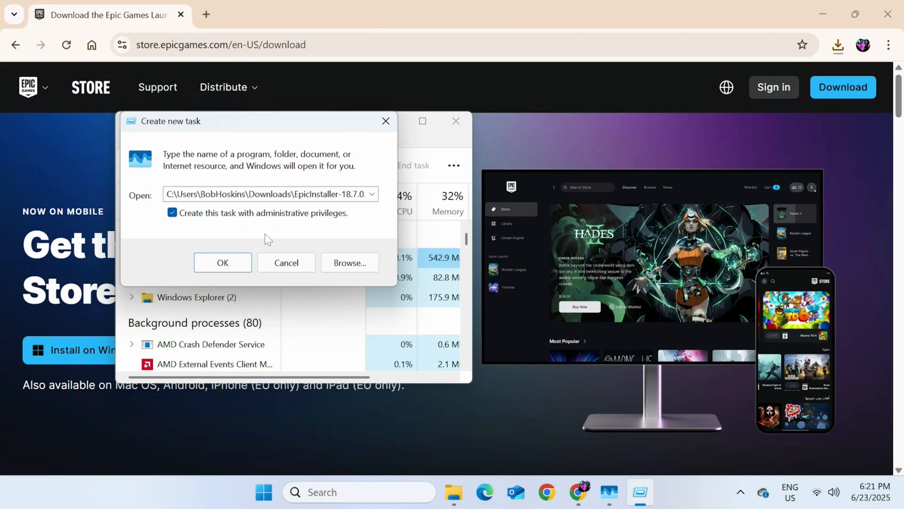
pyautogui.click(285, 262)
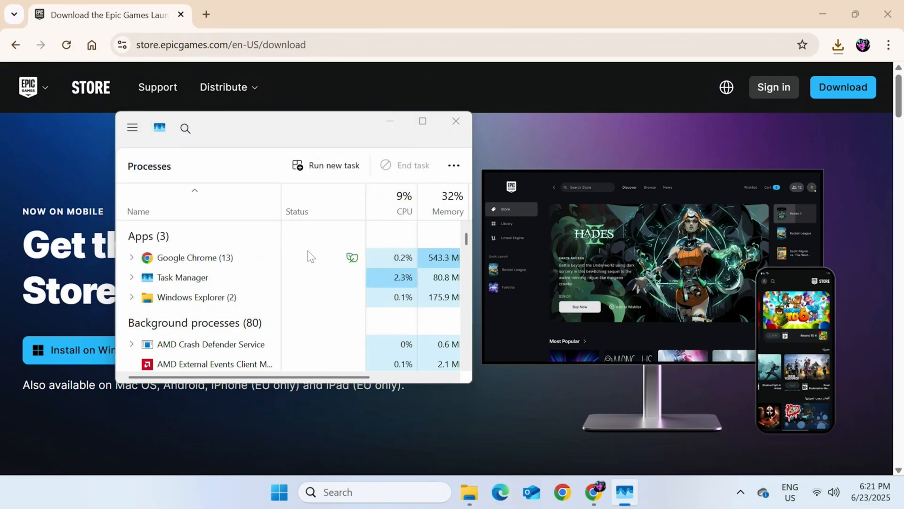
# Install the launcher into the default C:\Program Files (x86)\Epic Games\ destination folder
pyautogui.click(455, 121)
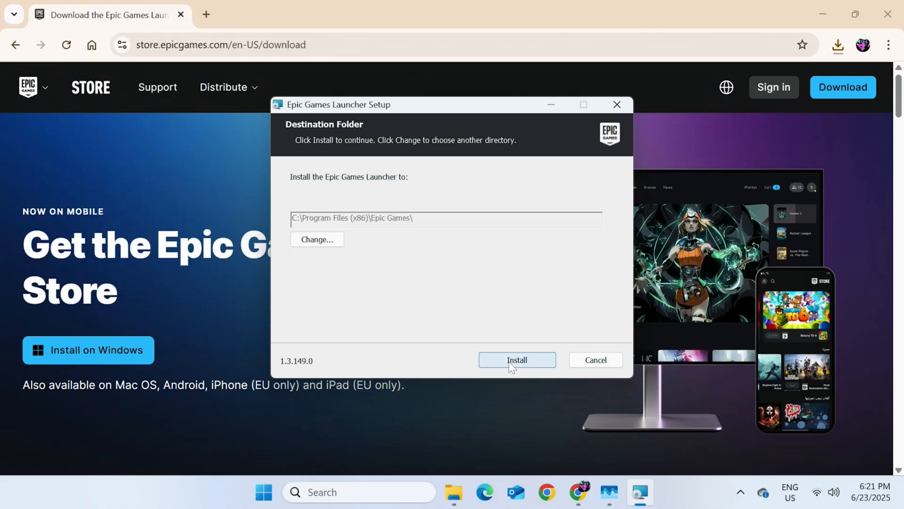
pyautogui.click(516, 359)
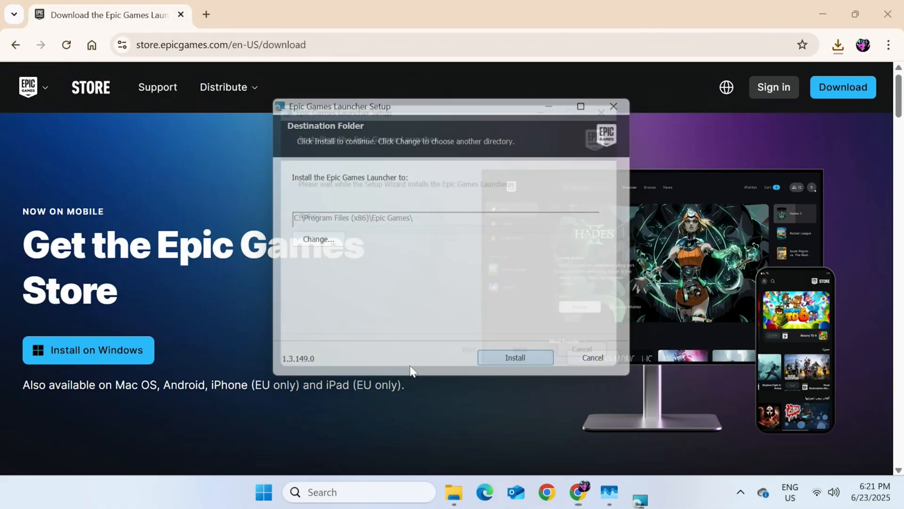
pyautogui.click(514, 358)
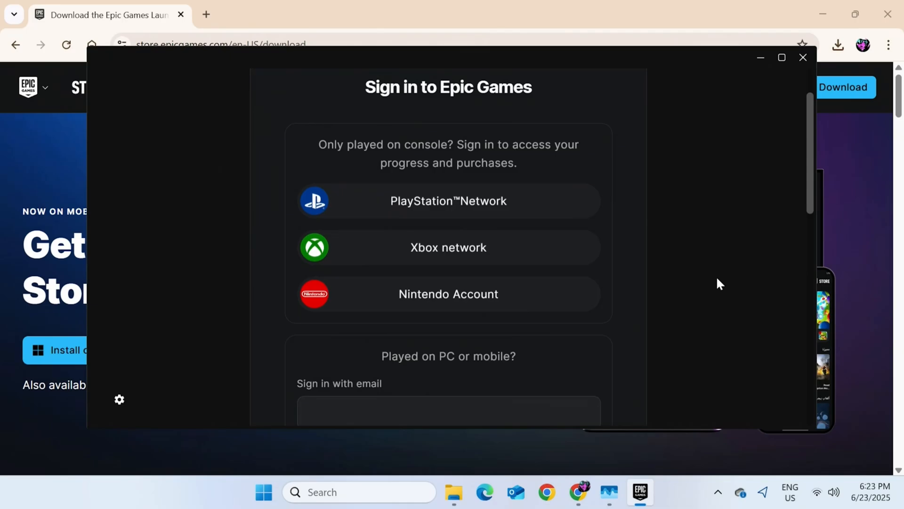
# Scroll the Sign in page and start typing the email address ('p', 'gm')
pyautogui.scroll(-3)
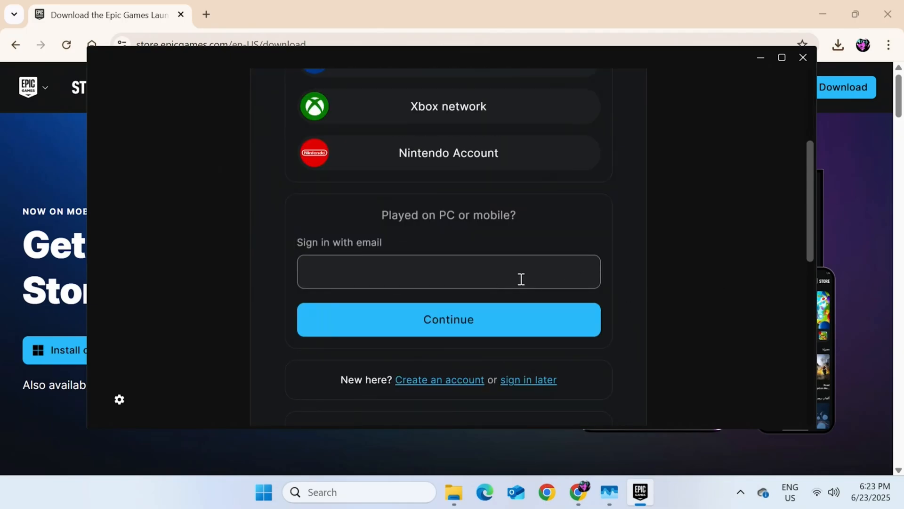
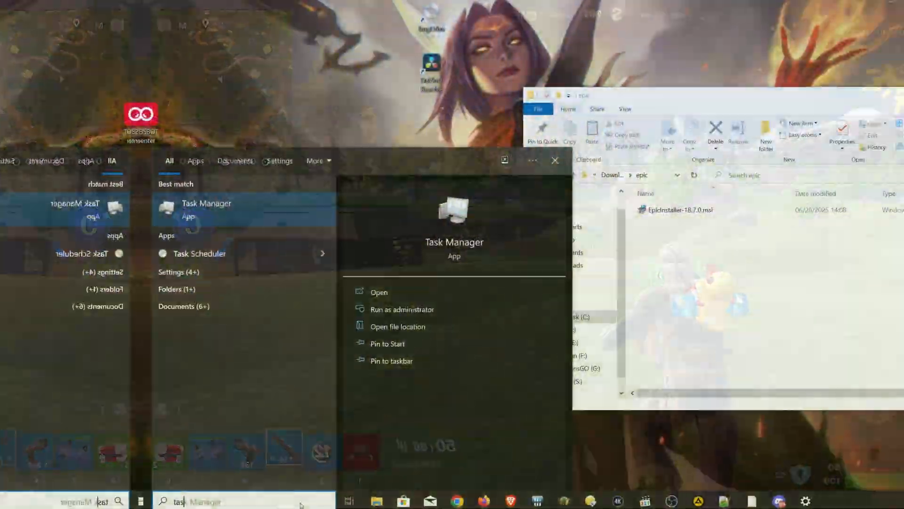
# Browse to EpicInstaller-18.7.0.msi in Create new task and run it with administrative privileges
pyautogui.click(378, 292)
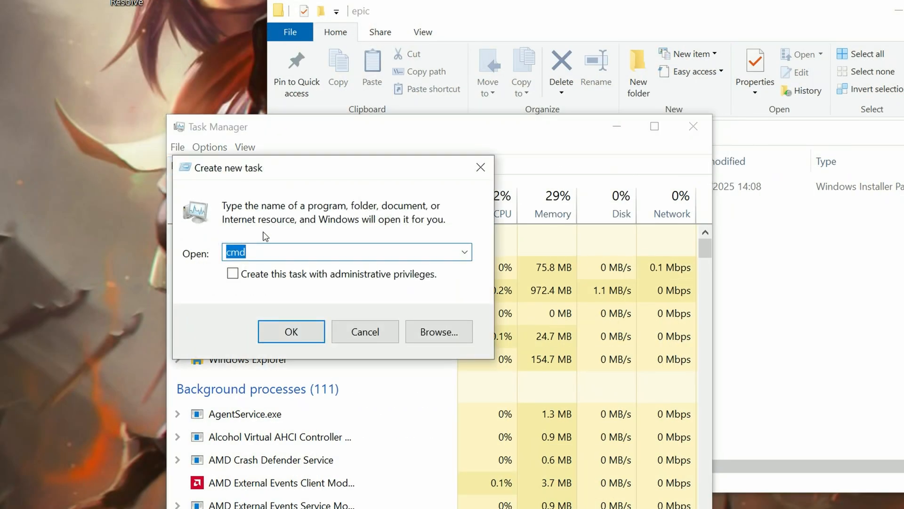
pyautogui.click(438, 331)
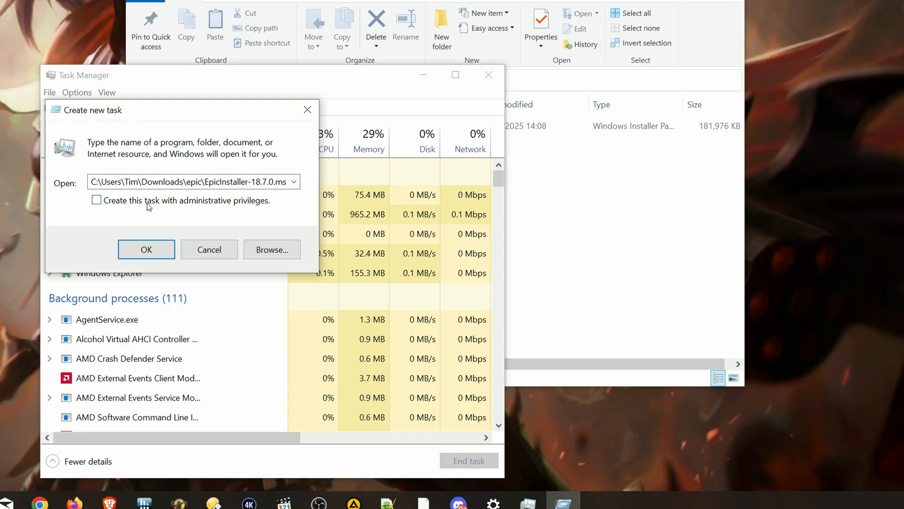
pyautogui.click(96, 200)
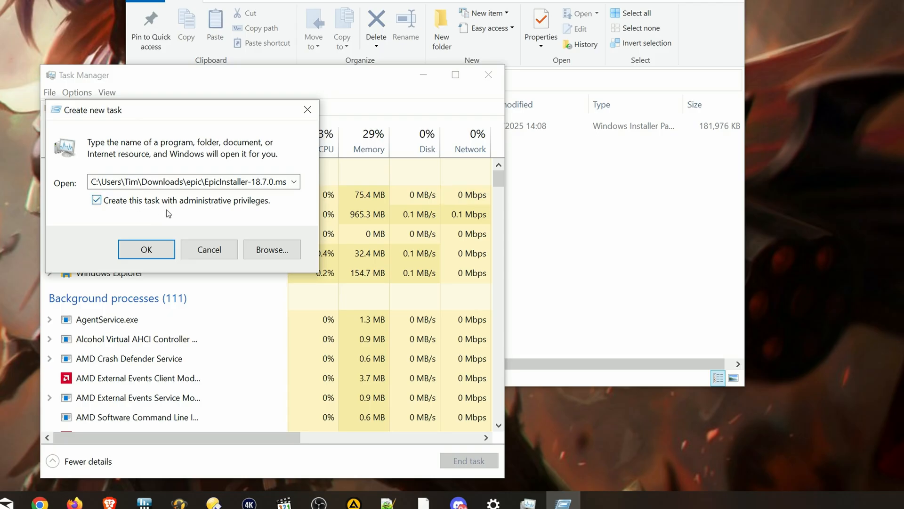
pyautogui.click(146, 249)
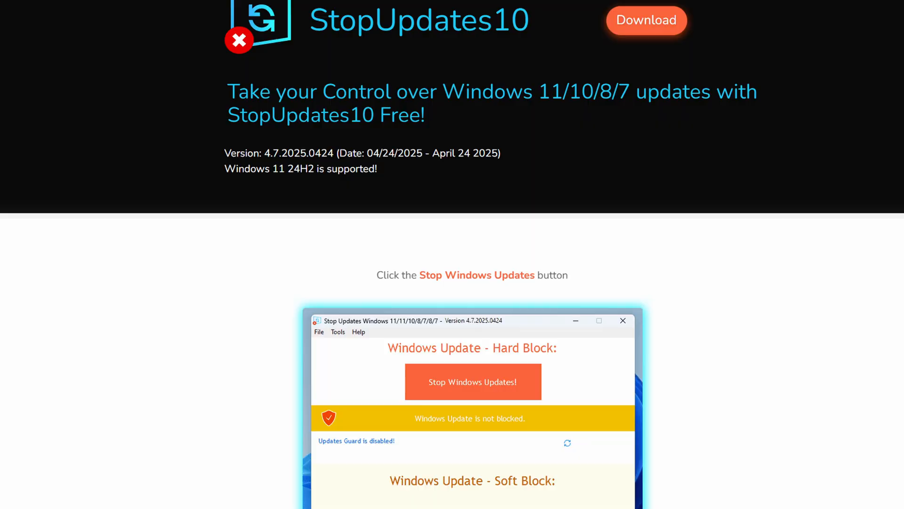
pyautogui.scroll(-3)
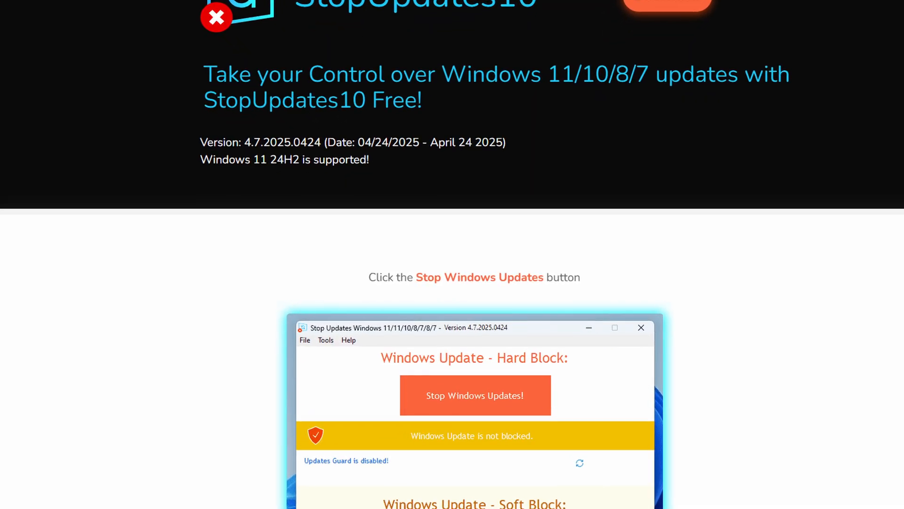
pyautogui.scroll(-3)
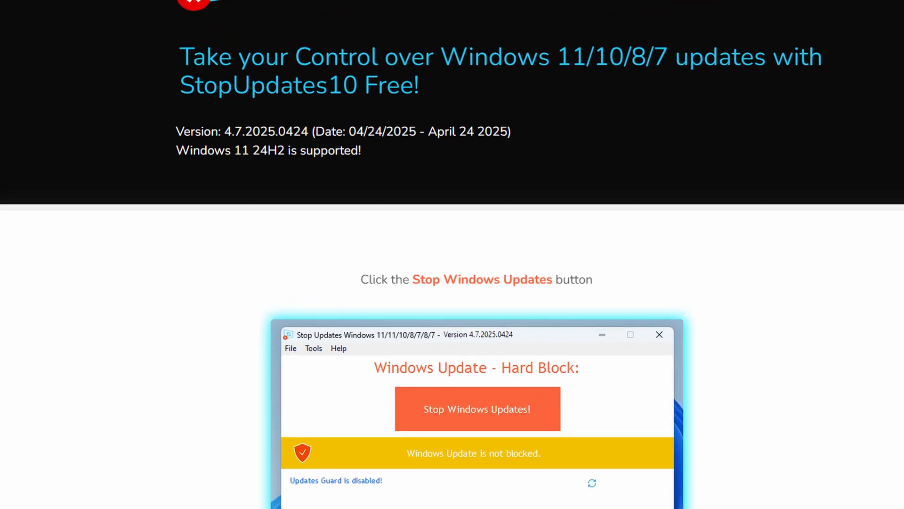
pyautogui.click(624, 491)
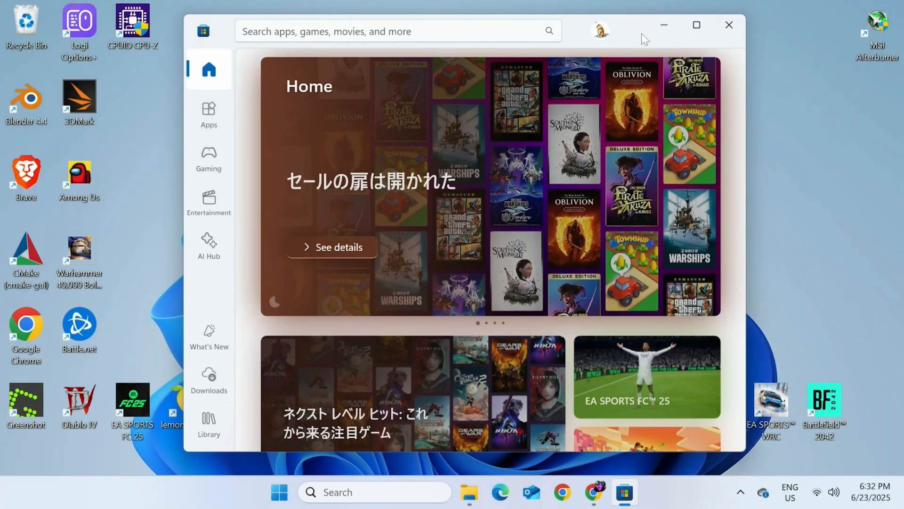
# Maximize the Store, search 'epic', and install the Epic Games Store app
pyautogui.click(696, 25)
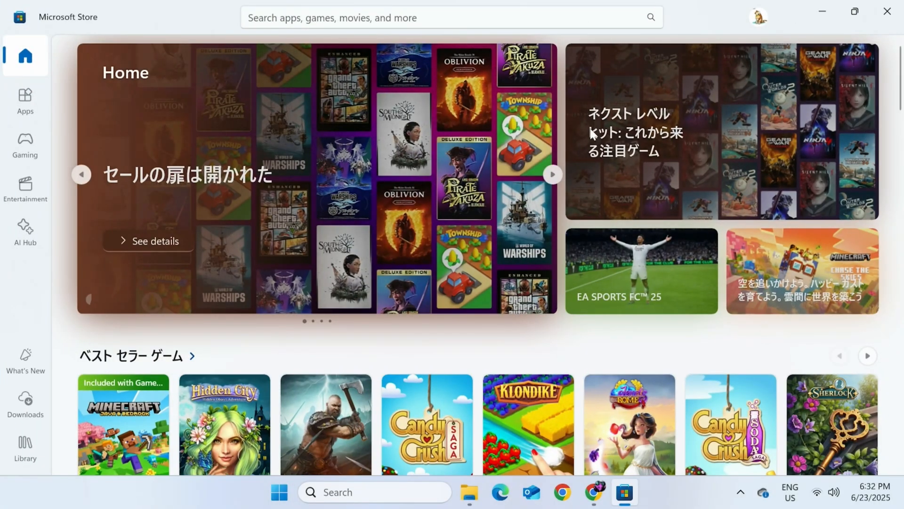
pyautogui.moveTo(758, 16)
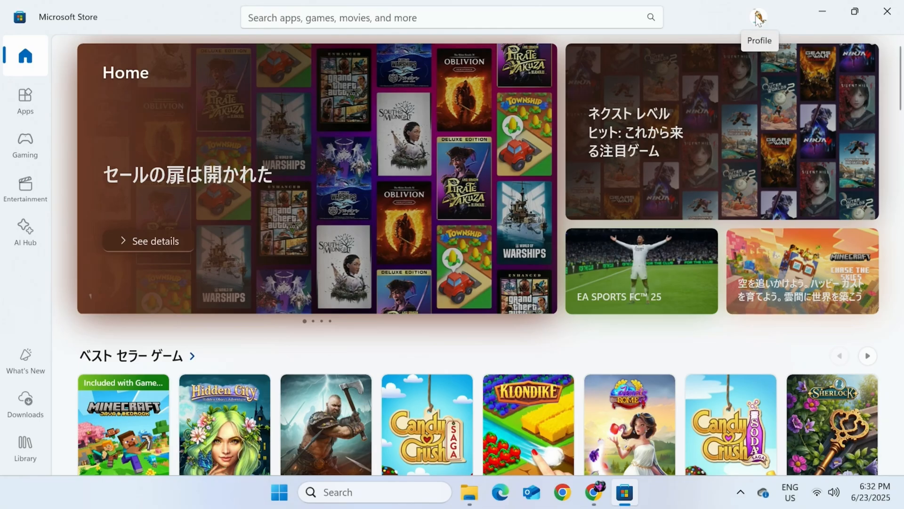
pyautogui.click(450, 17)
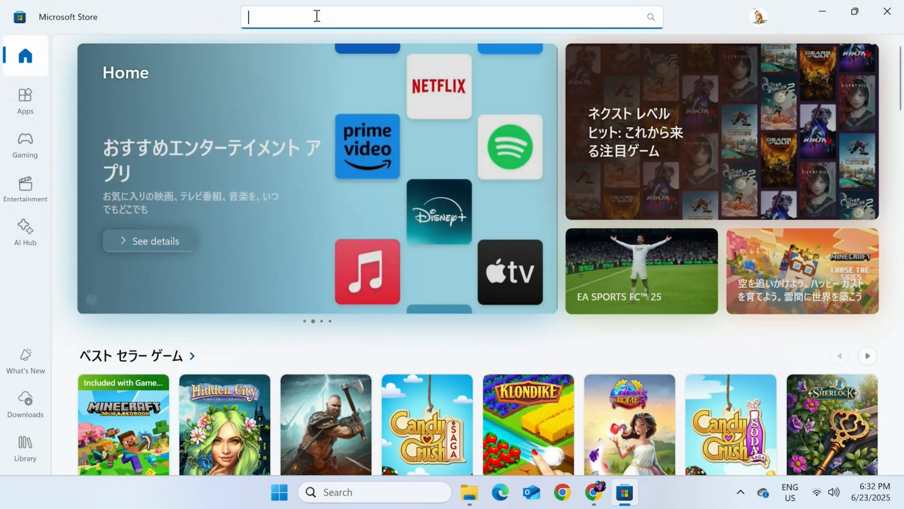
pyautogui.write('epic games')
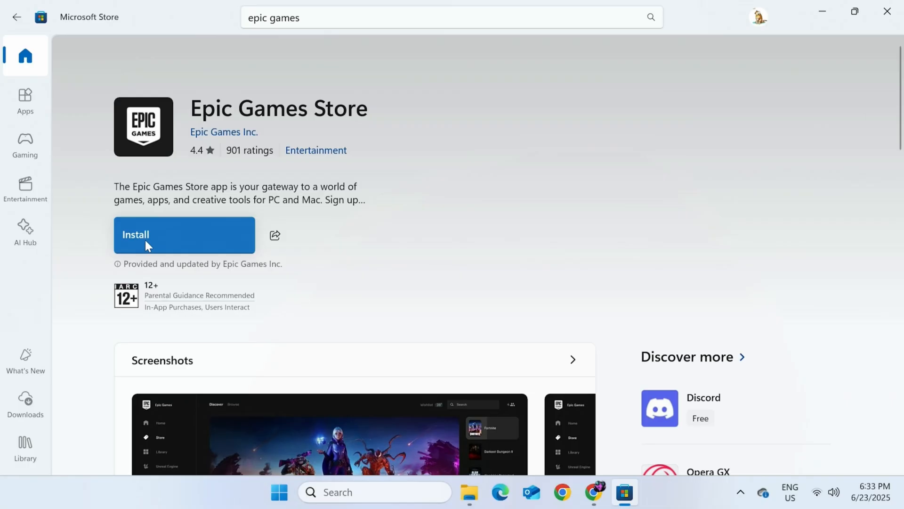
pyautogui.click(184, 235)
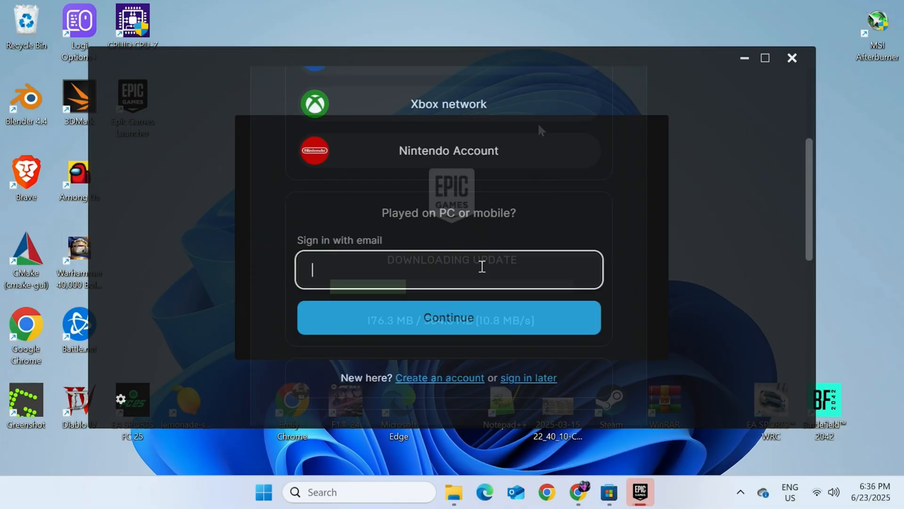
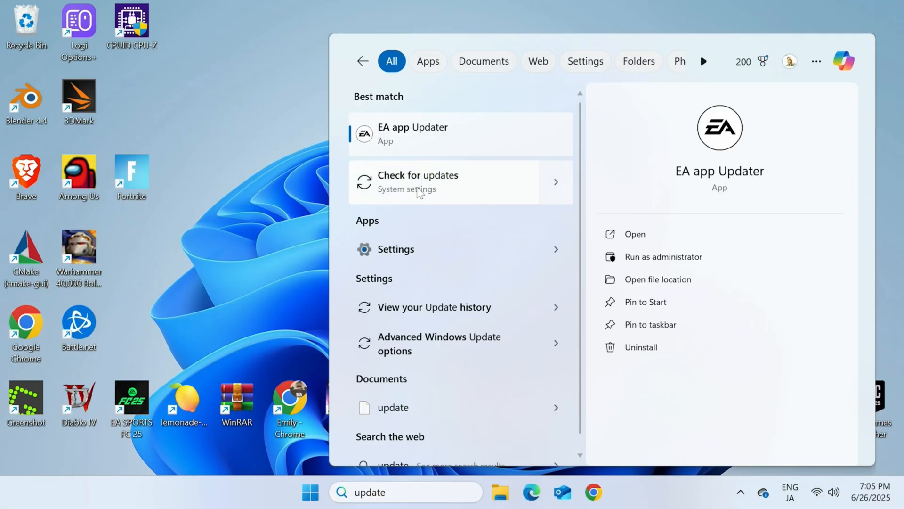
# Open Check for updates and resume the paused Windows updates
pyautogui.click(419, 182)
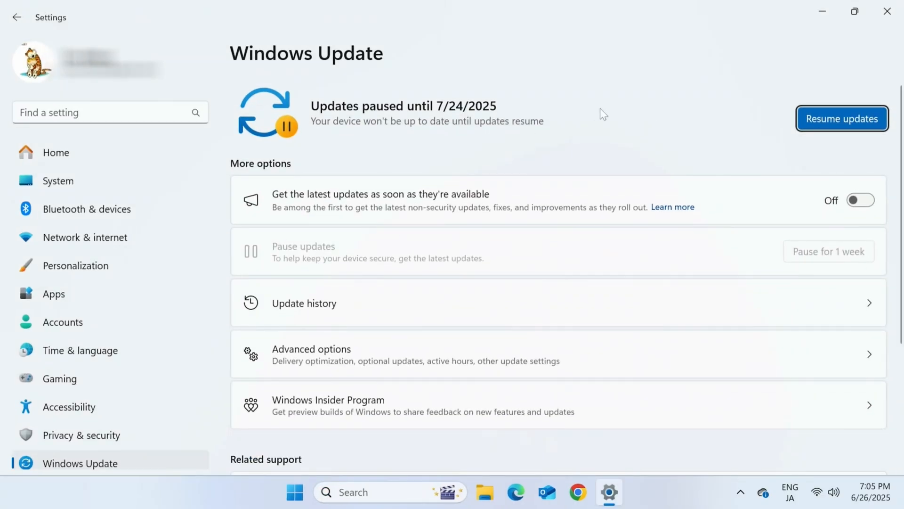
pyautogui.moveTo(853, 128)
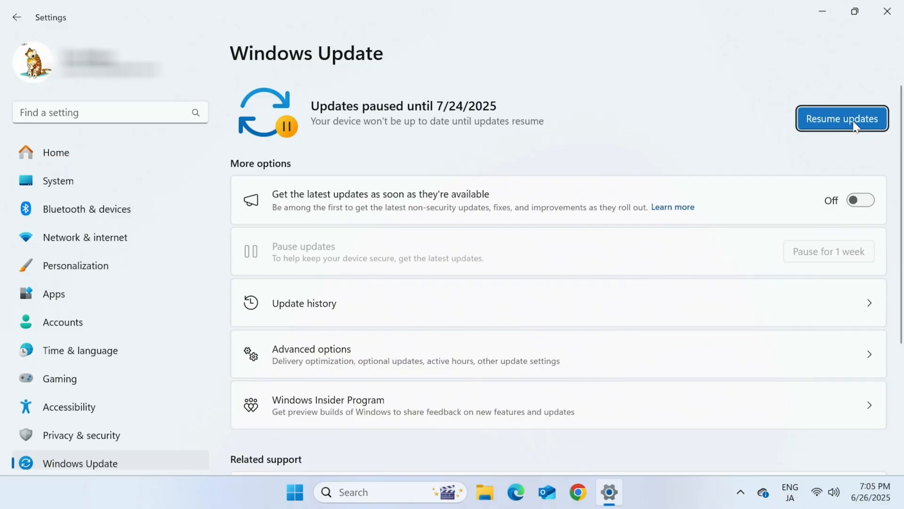
pyautogui.click(842, 118)
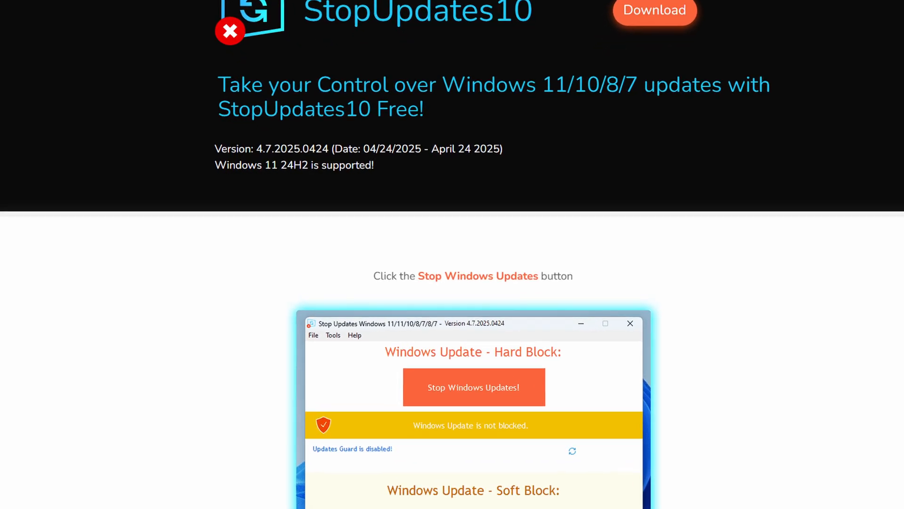
pyautogui.scroll(-3)
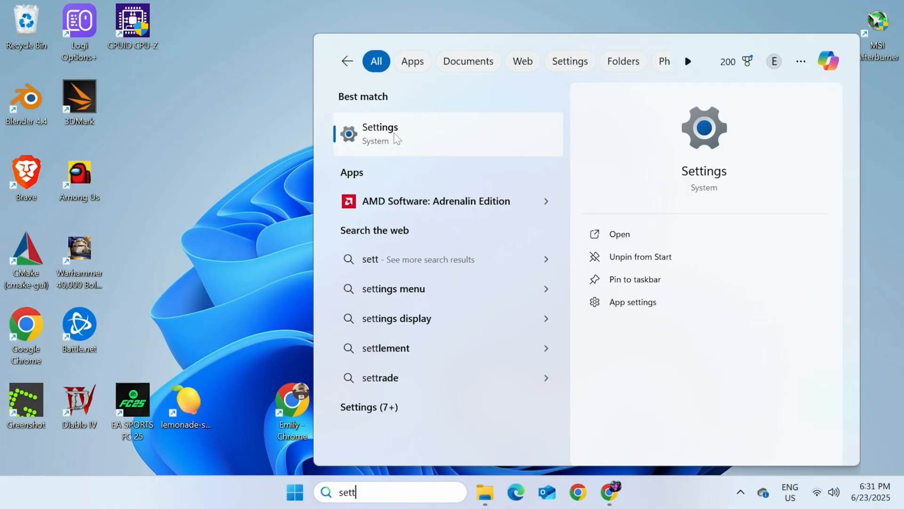
# Open Settings, search 're' in Find a setting, and scroll to Recovery
pyautogui.click(379, 133)
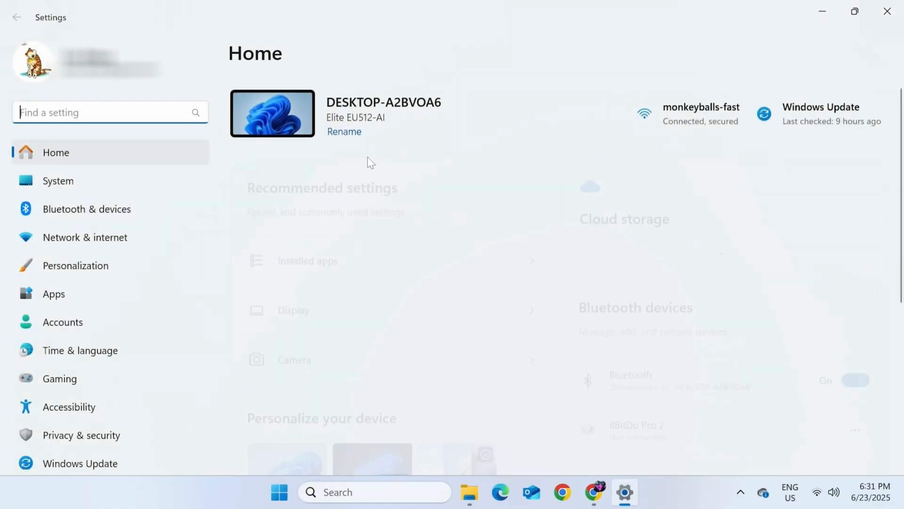
pyautogui.click(62, 321)
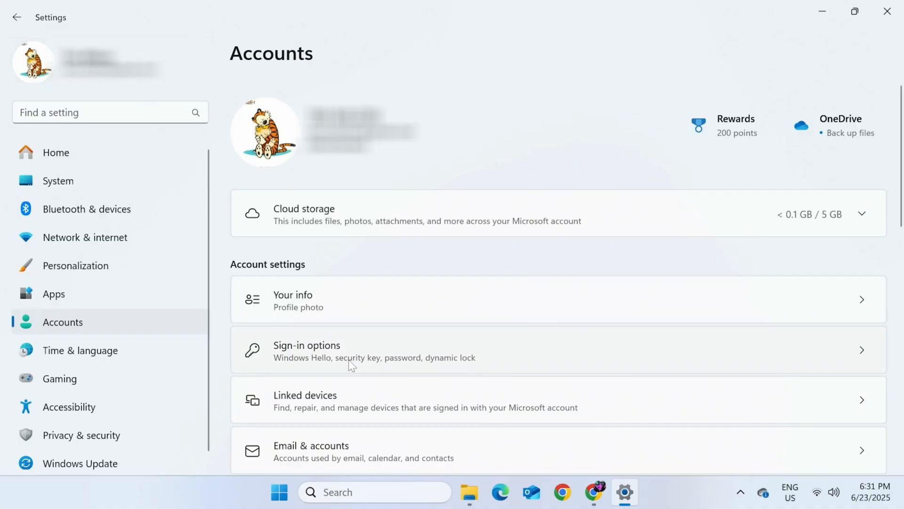
pyautogui.write('re')
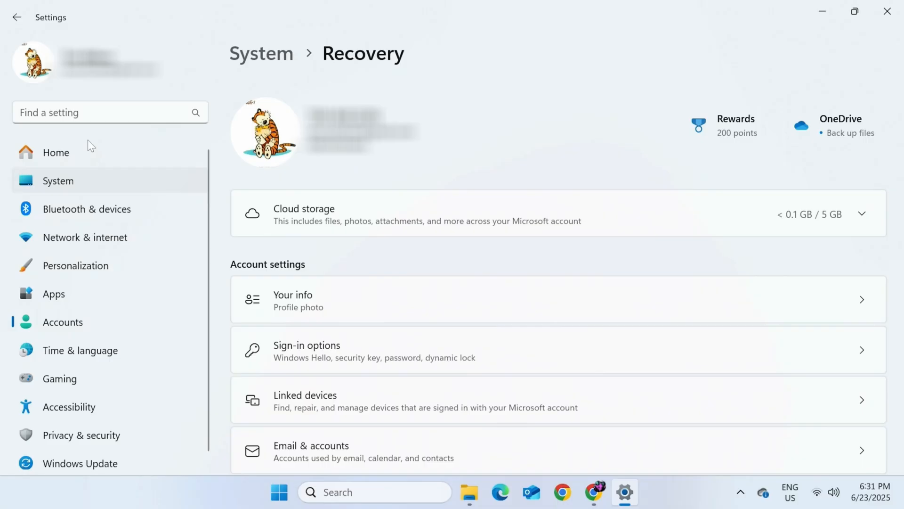
pyautogui.scroll(-3)
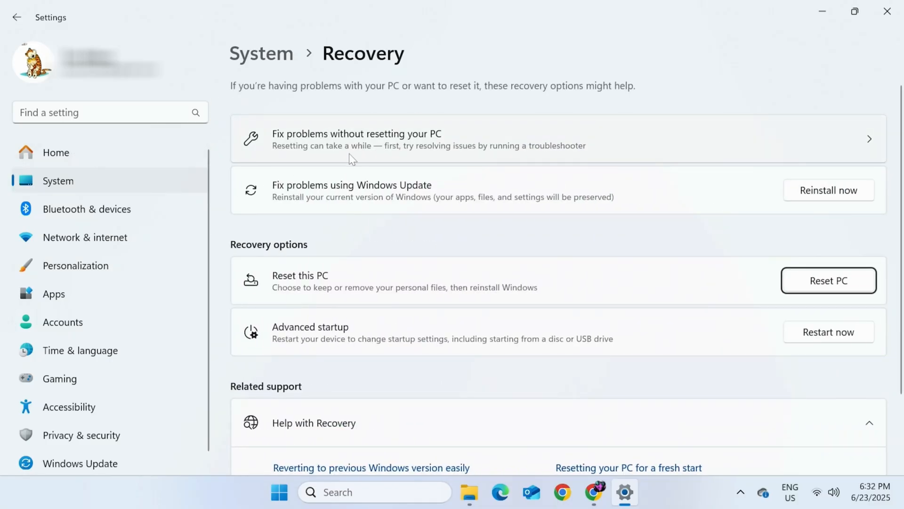
# Start Reset this PC to reach the Keep my files or Remove everything choice
pyautogui.click(828, 280)
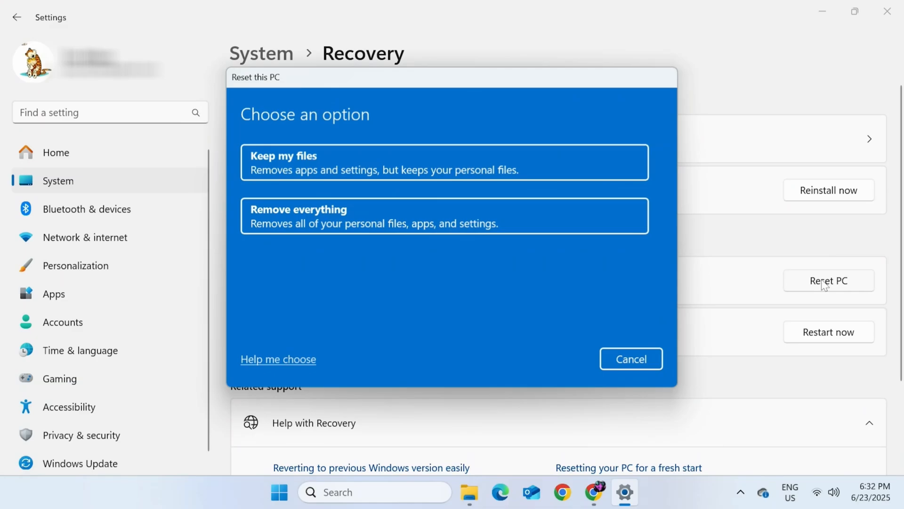
pyautogui.moveTo(331, 262)
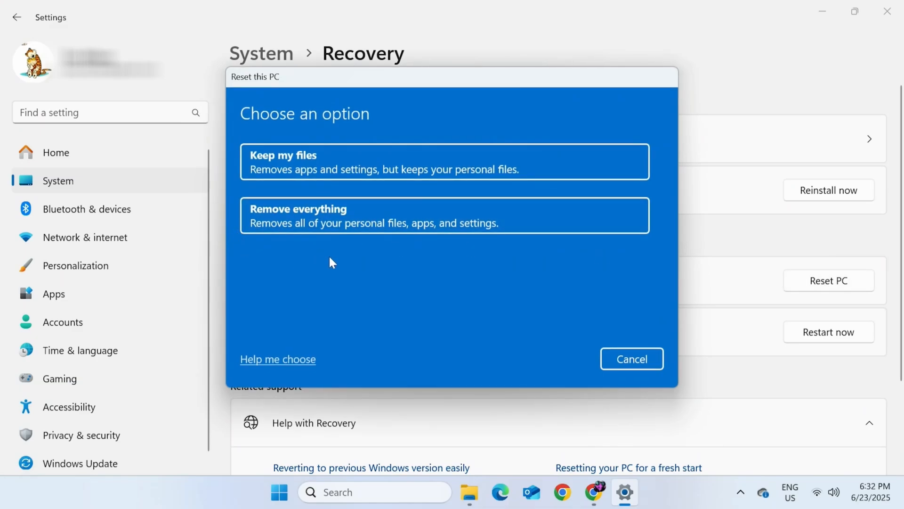
pyautogui.moveTo(374, 170)
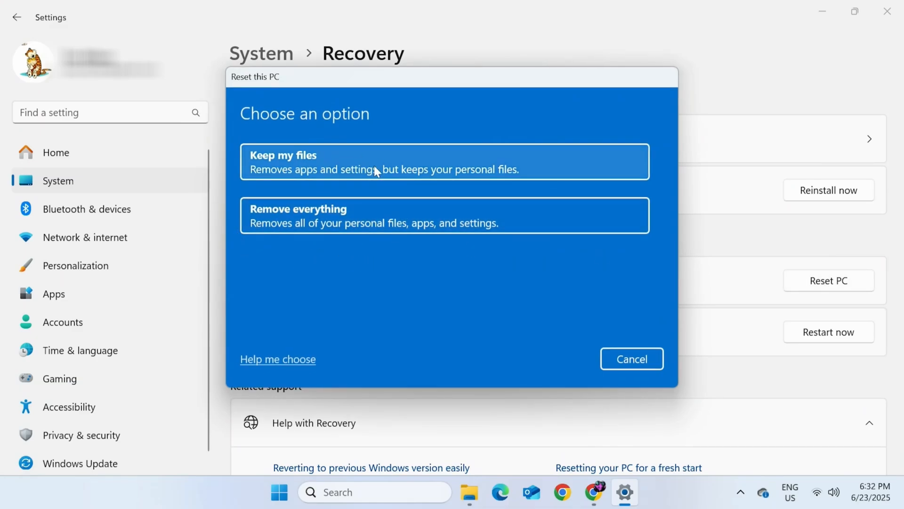
pyautogui.moveTo(412, 164)
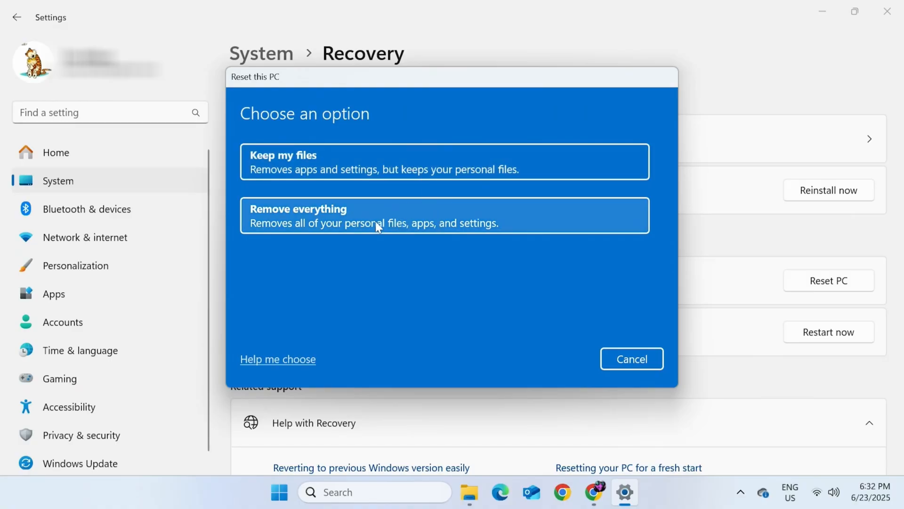
pyautogui.moveTo(425, 233)
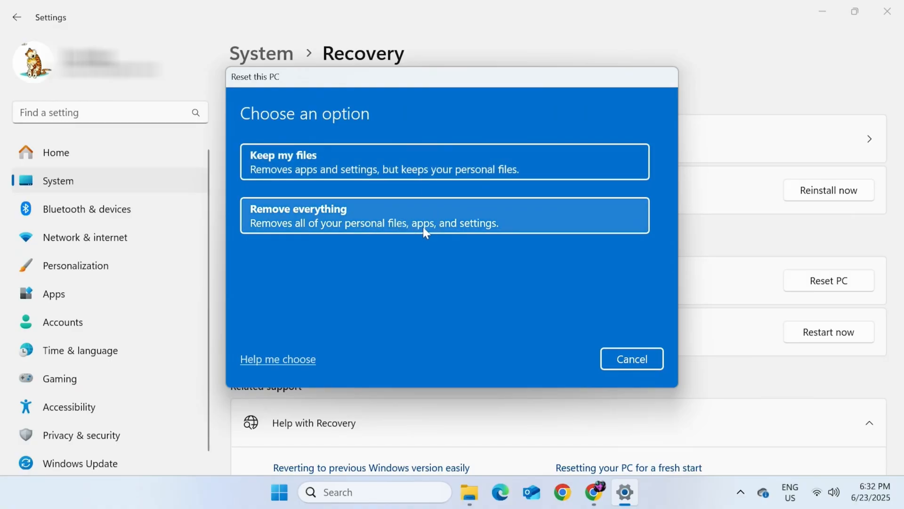